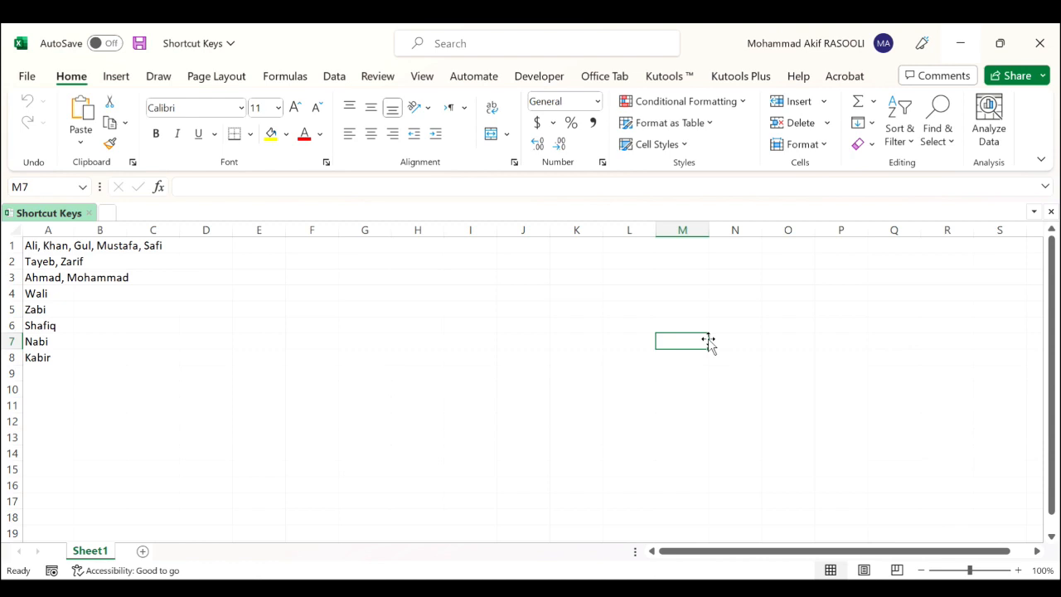
- Launch the Visual Basic for Applications editor for the Shortcut Keys workbook
key("Alt+F11")
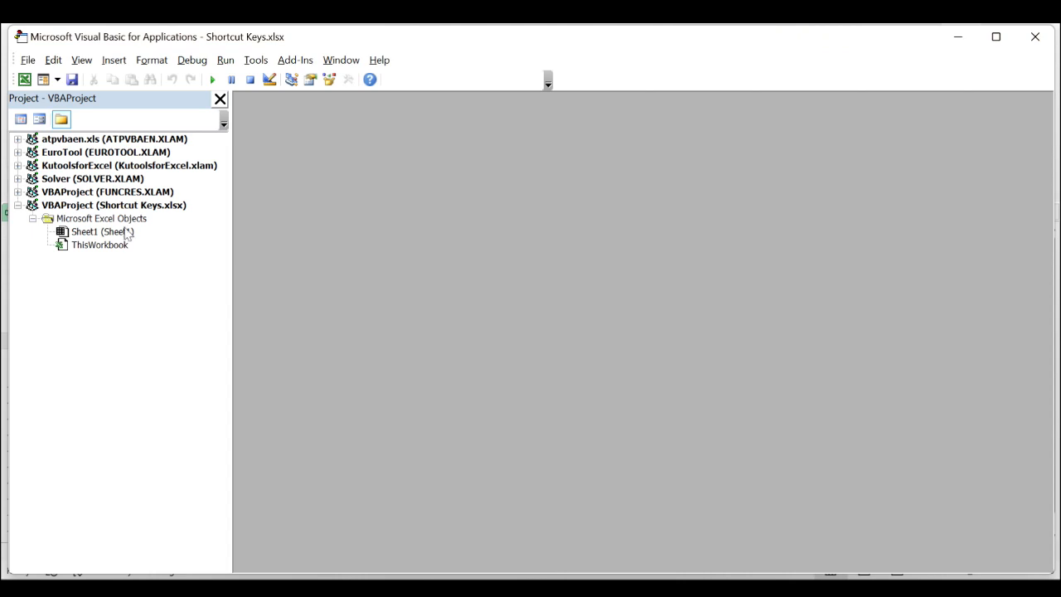
- Enter the Sheet1 code window from the Project Explorer to add the worksheet event
double_click(96, 233)
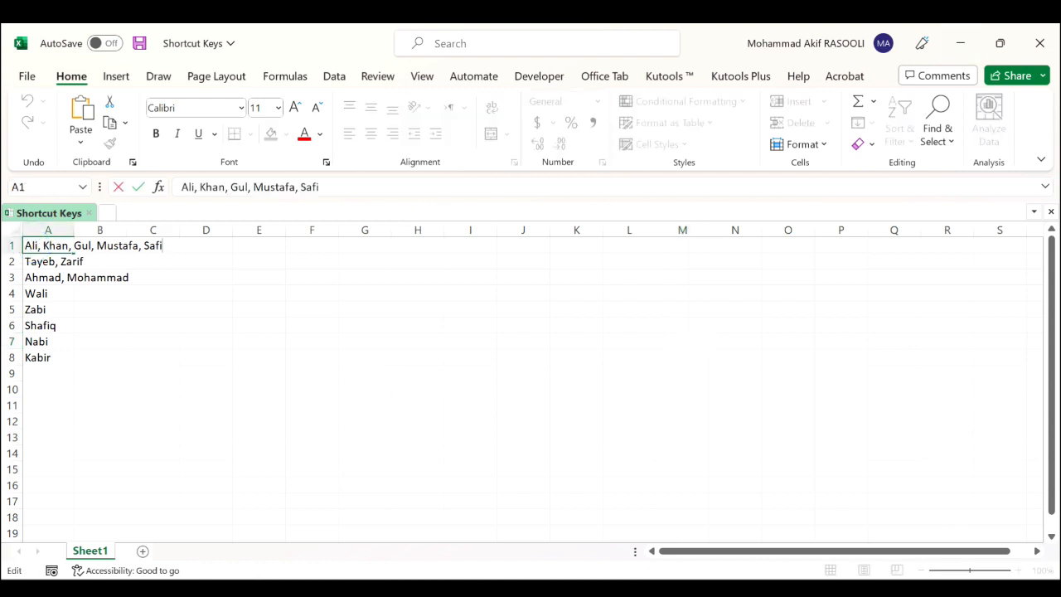
- Erase Safi from A1 and Zarif from A2, leaving 'Tayeb,' in A2
key("Backspace")
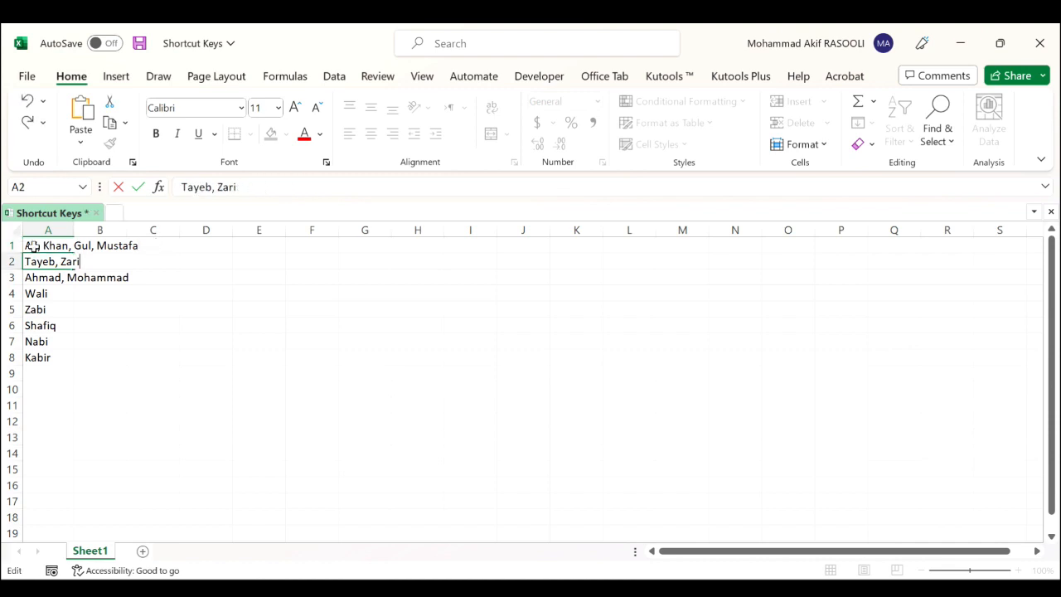
key("Backspace")
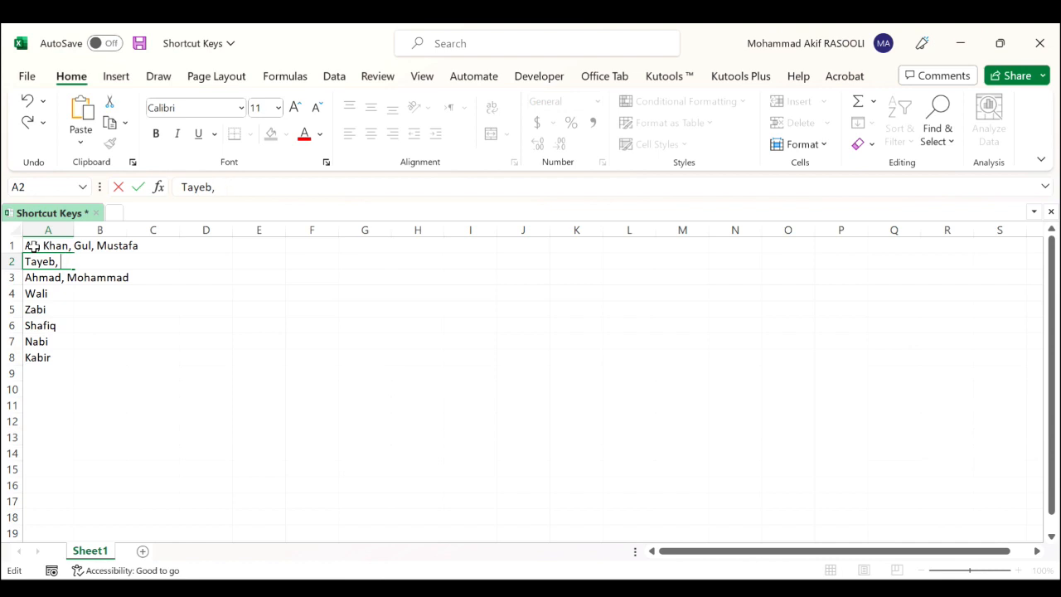